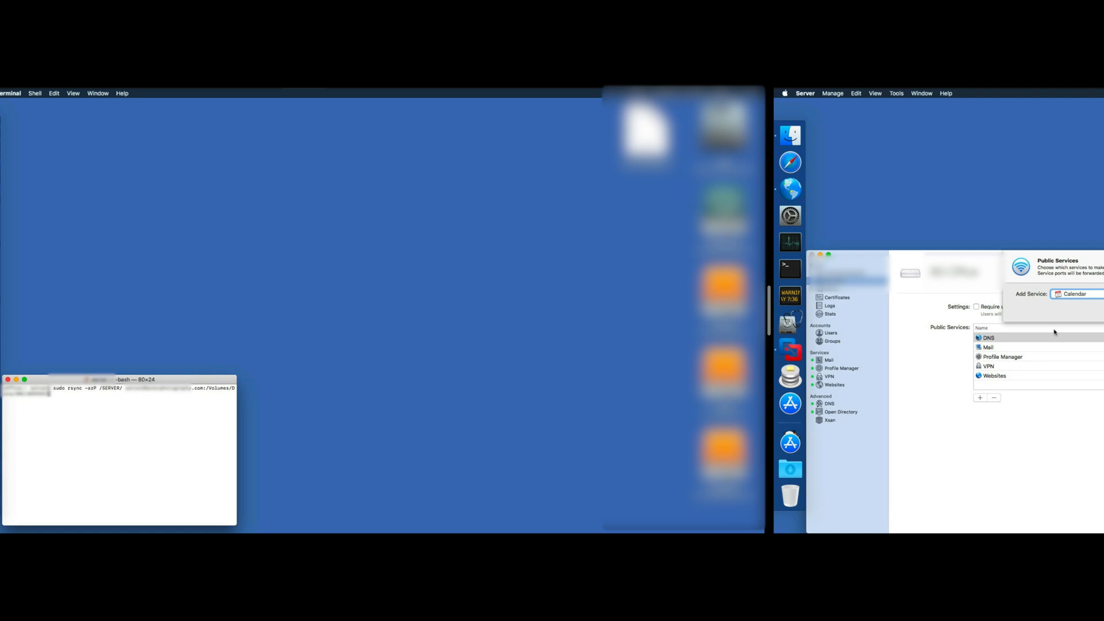
Add Remote Login (SSH) as a public service and select its entry
left_click(1070, 294)
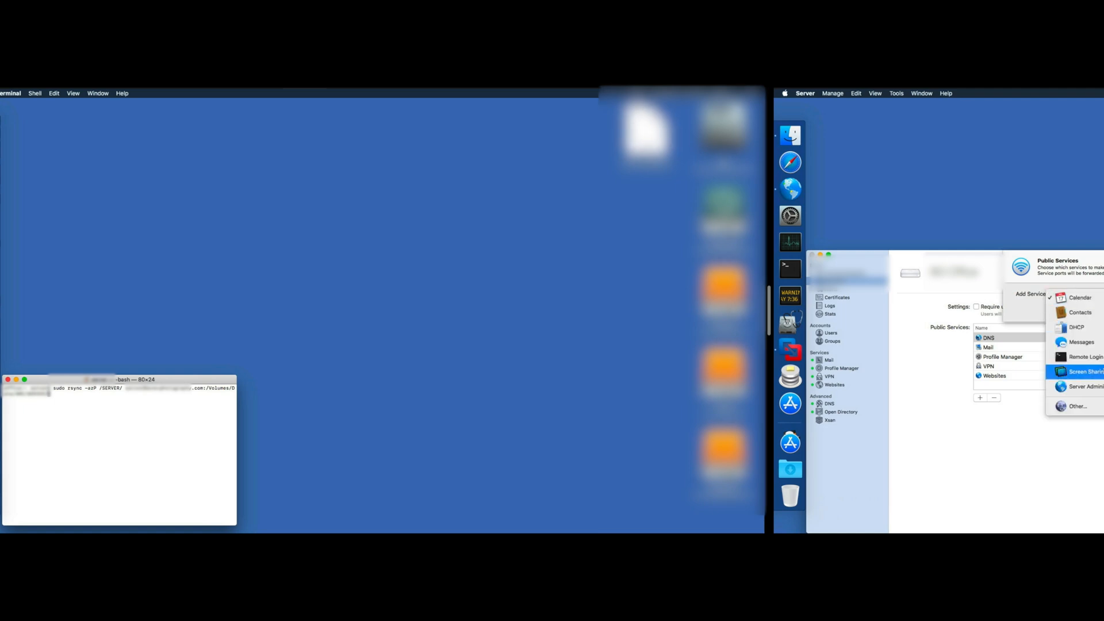
left_click(1086, 357)
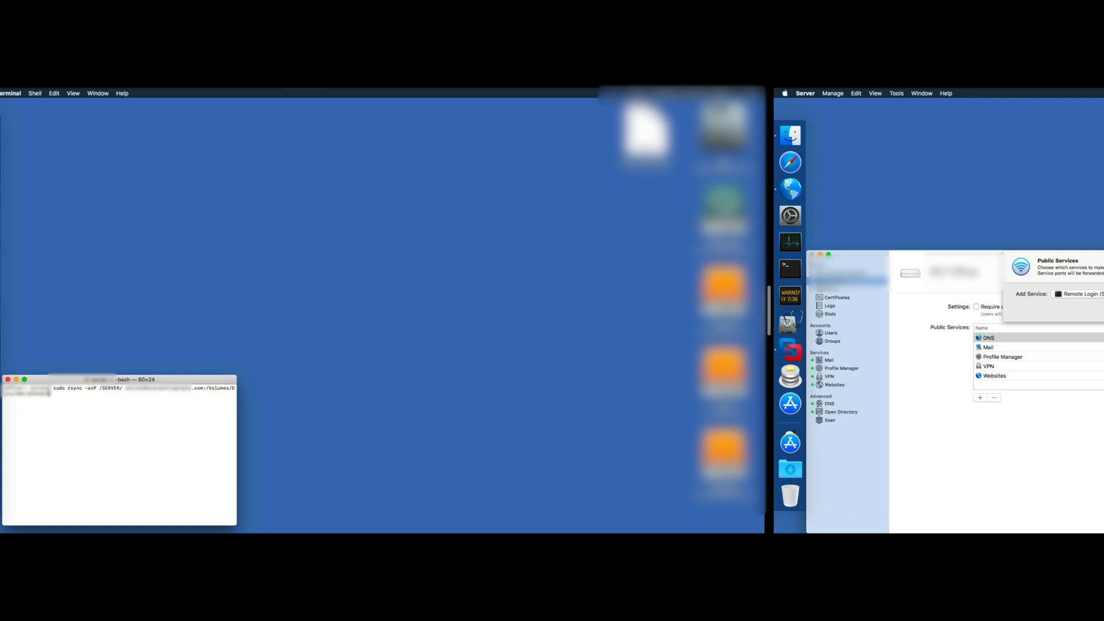
left_click(1077, 294)
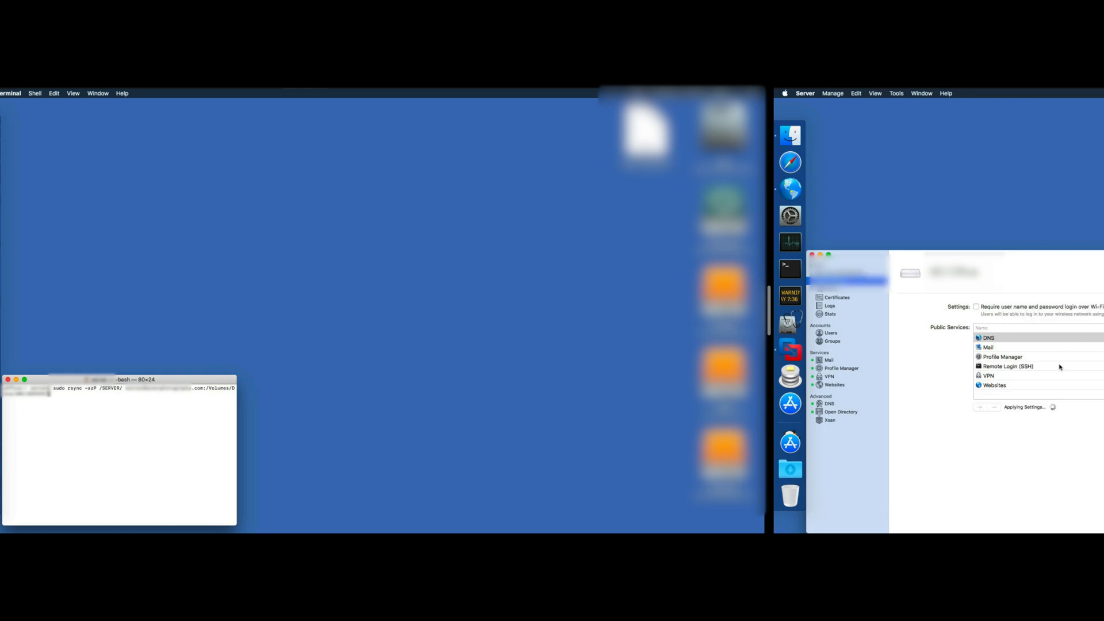
left_click(1007, 367)
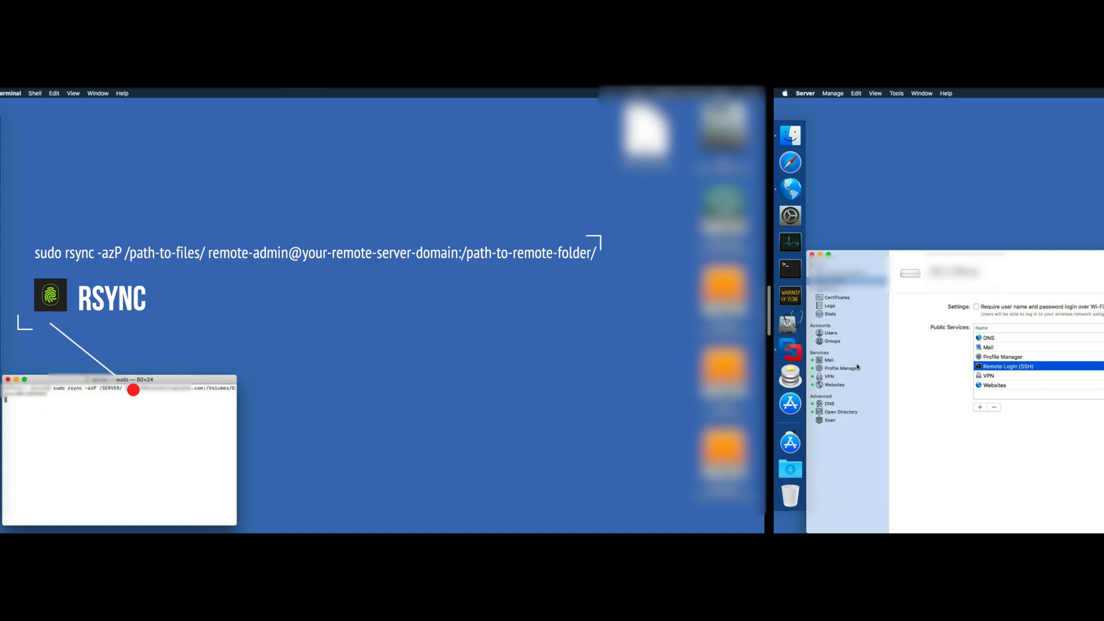
Enter the local password to run the sudo rsync -azP copy command
key("Return")
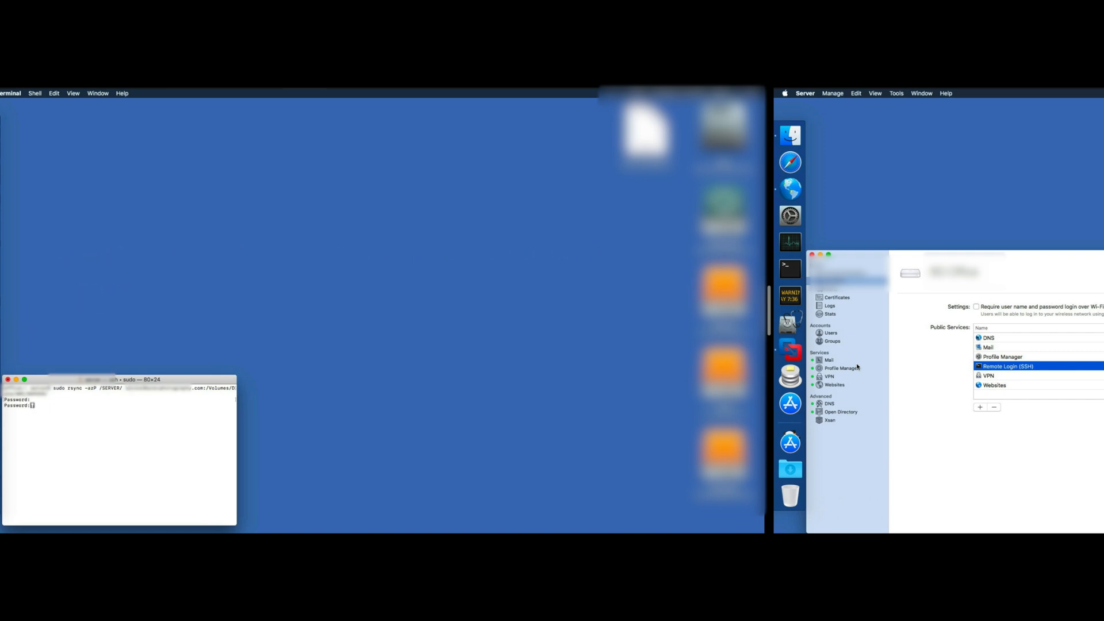
Enter the remote admin password so rsync builds the file list and transfers
key("Return")
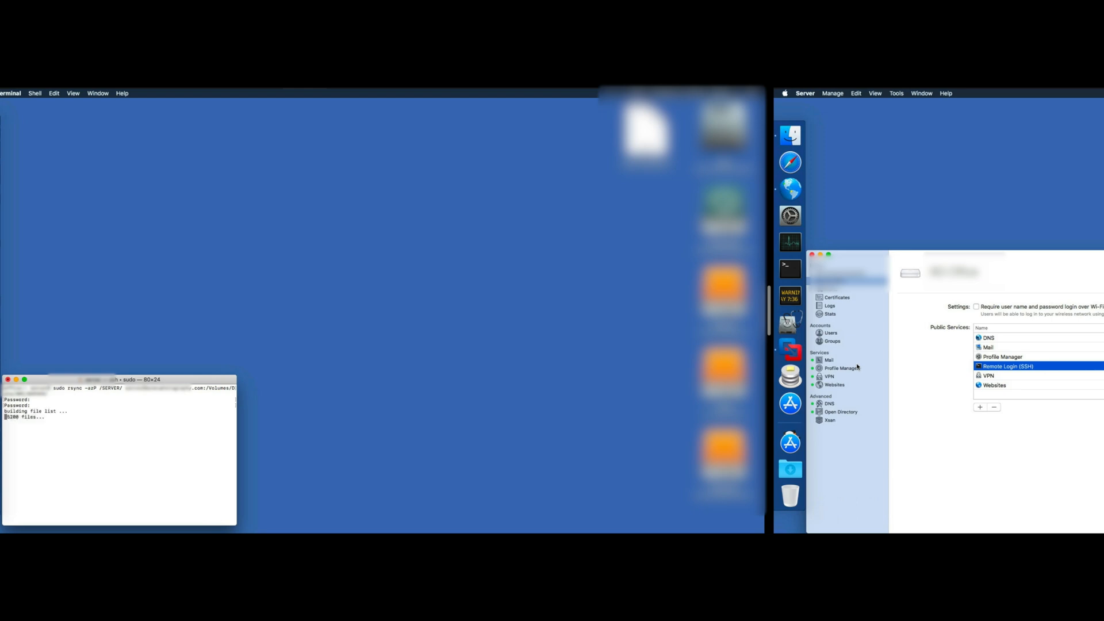
mouse_move(1012, 351)
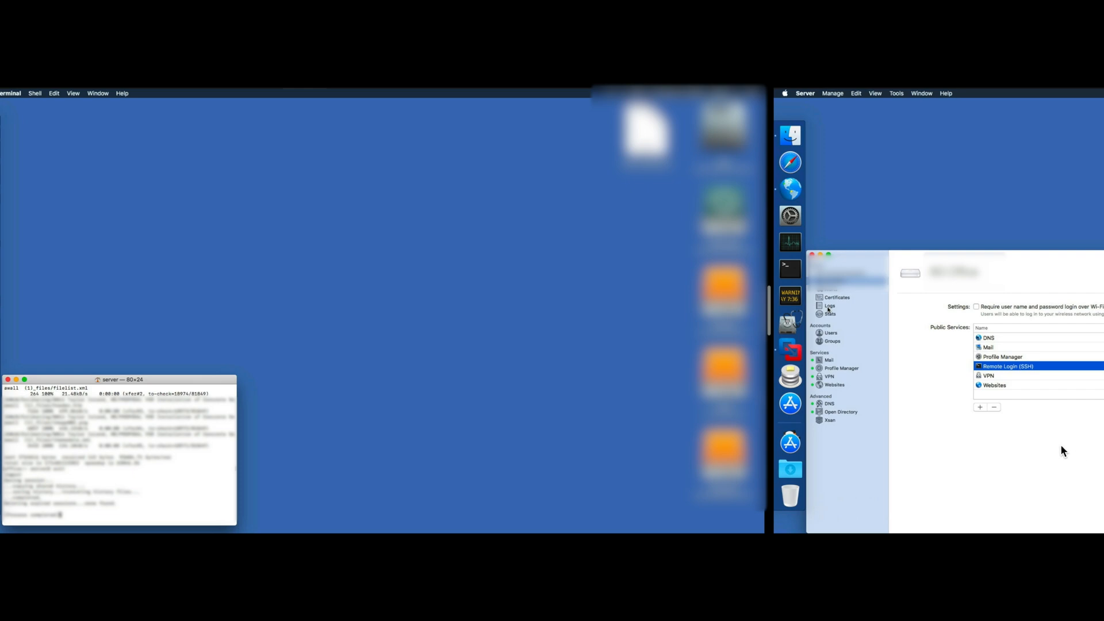
mouse_move(366, 415)
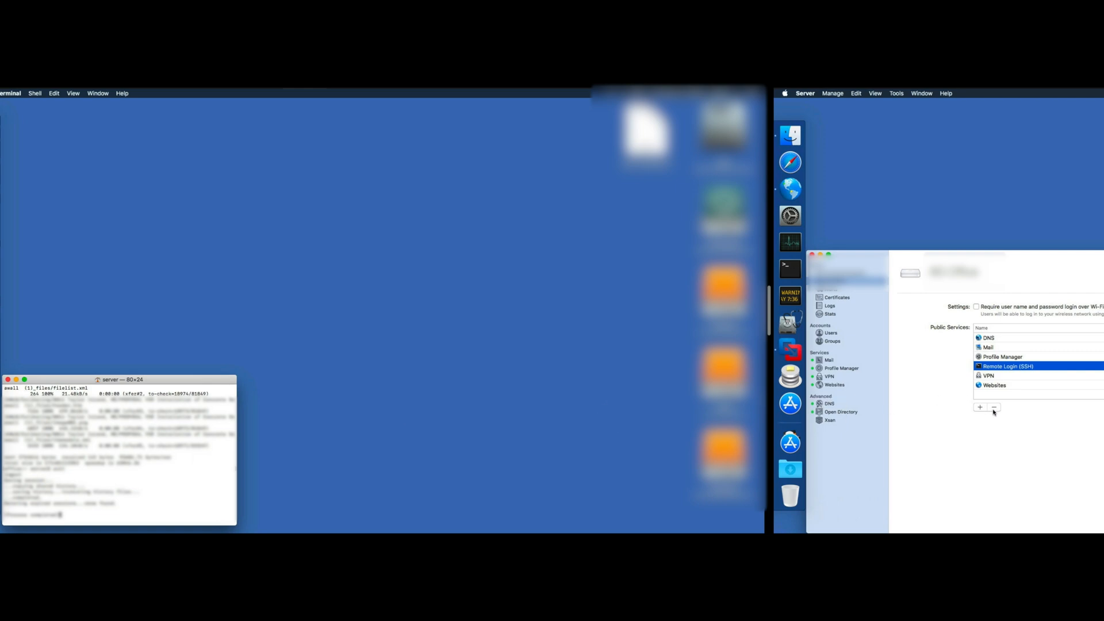
Remove Remote Login (SSH) from the Public Services list with the − button
left_click(994, 408)
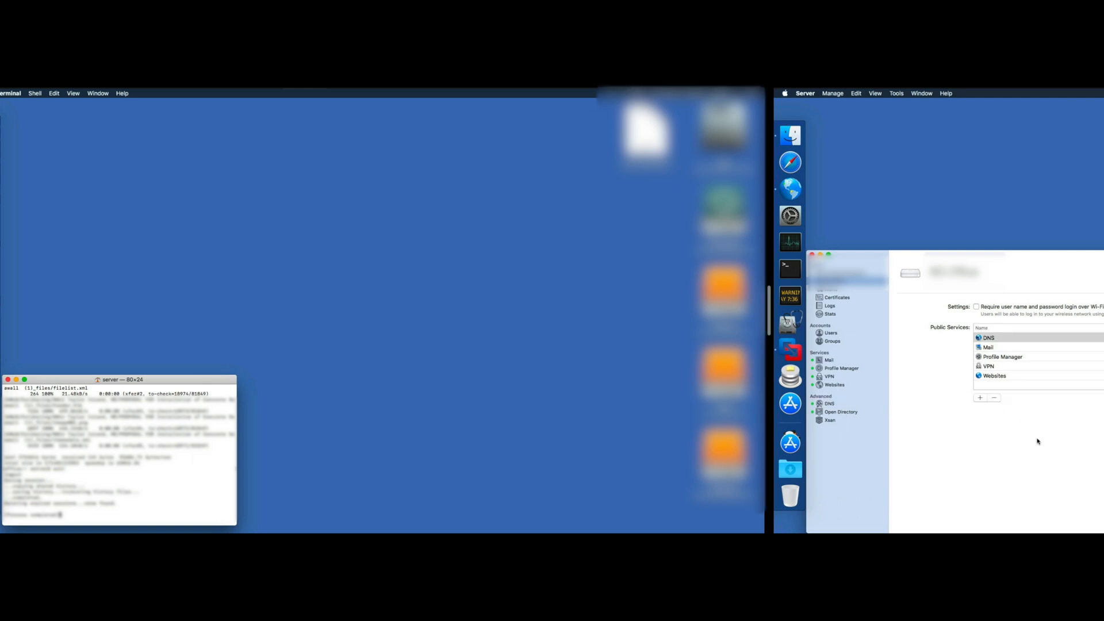